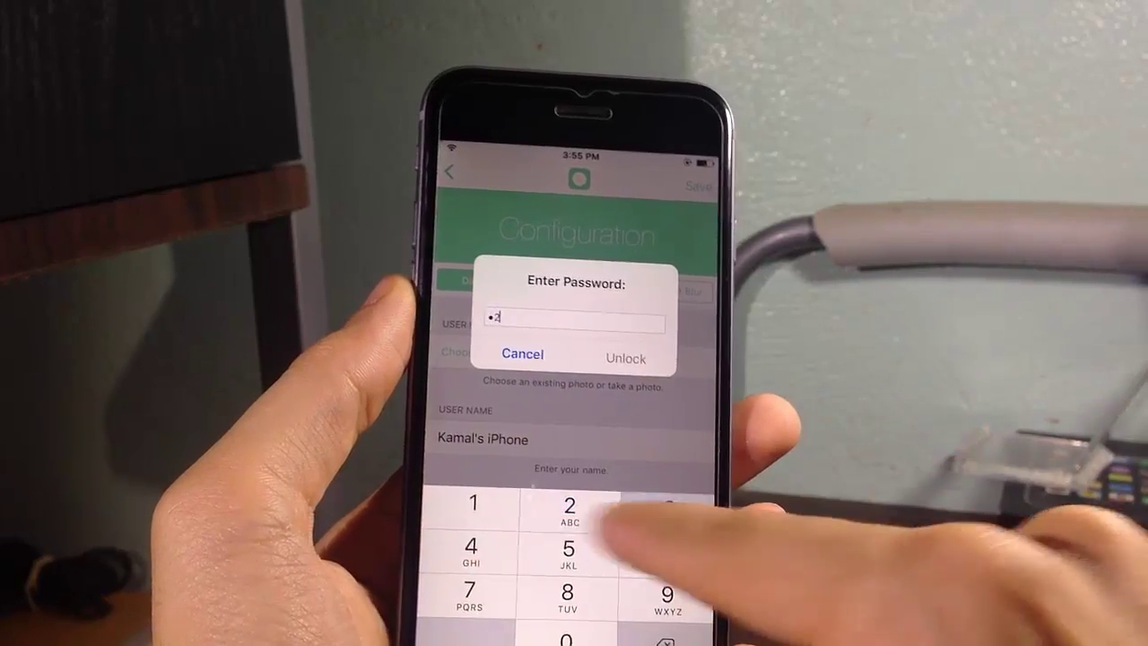
# Enter the lock screen passcode in the Enter Password alert to unlock the Configuration page
pyautogui.click(625, 359)
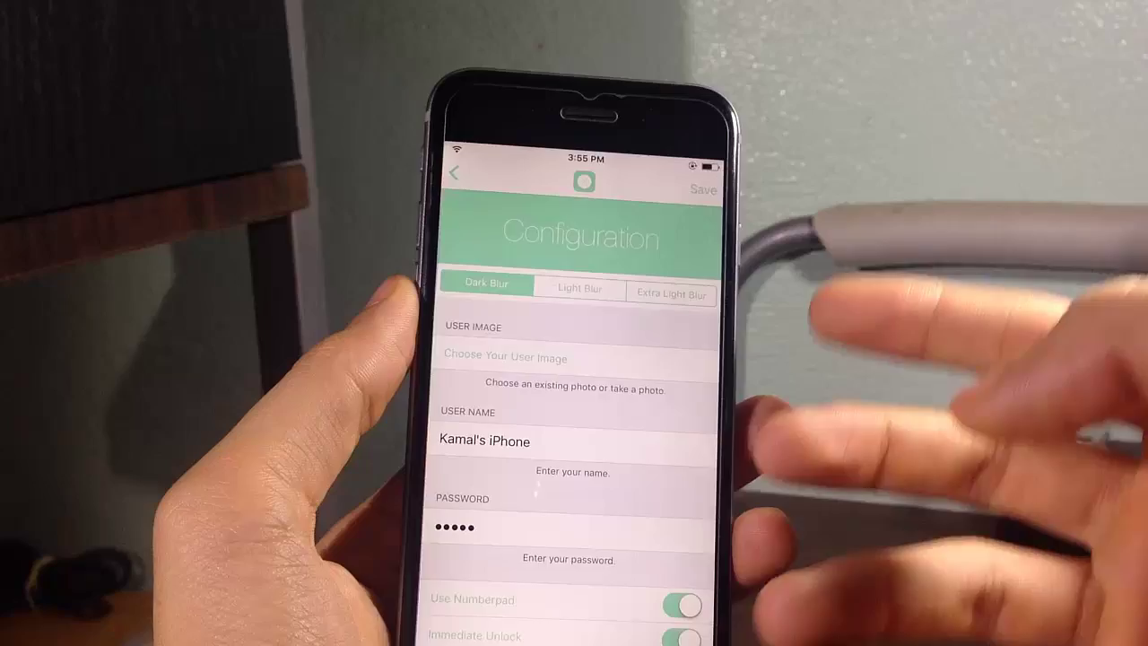